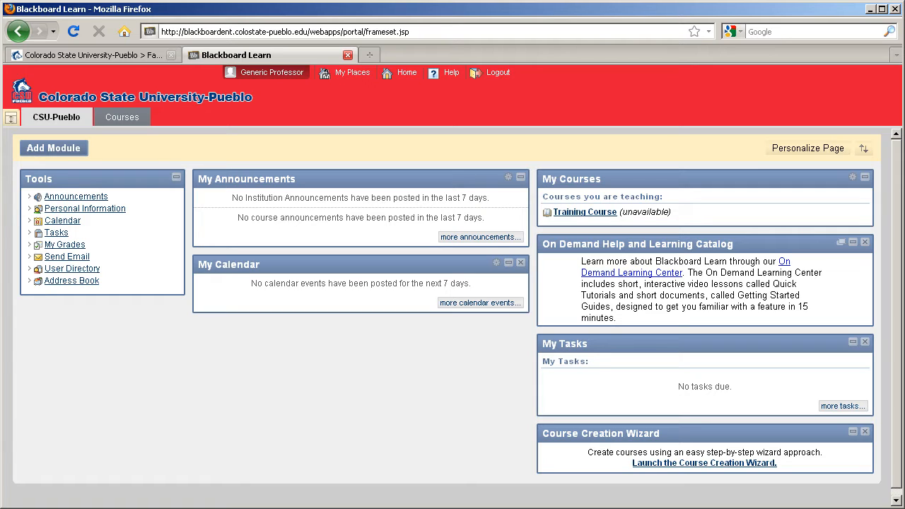
pyautogui.moveTo(795, 123)
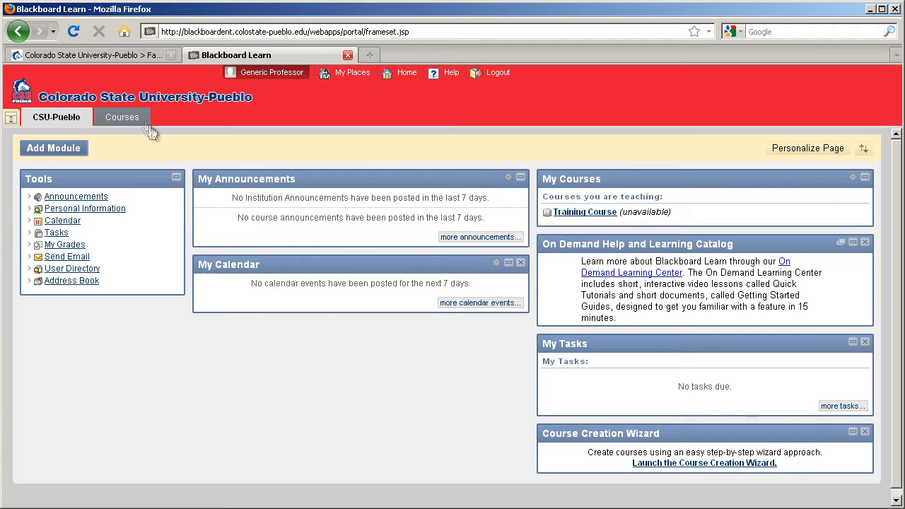
# View the Courses tab, return to CSU-Pueblo home, and open Training Course from My Courses
pyautogui.click(121, 117)
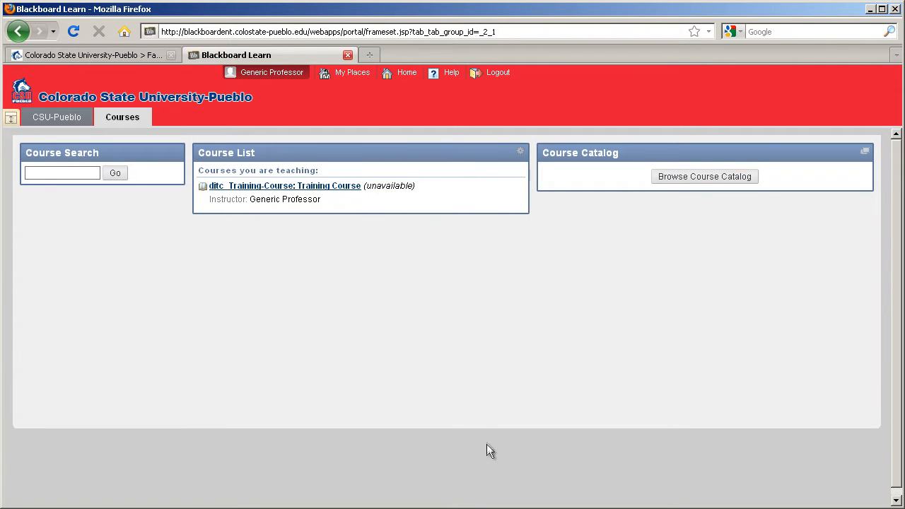
pyautogui.moveTo(396, 234)
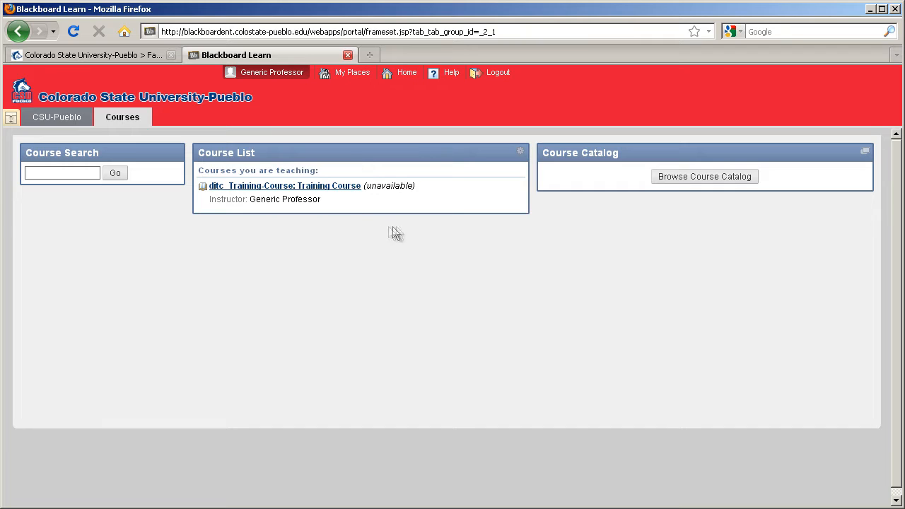
pyautogui.moveTo(442, 173)
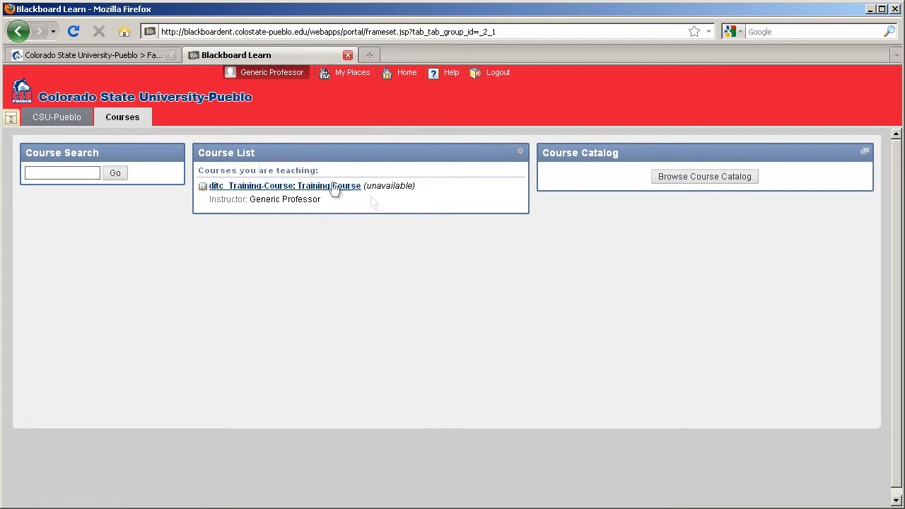
pyautogui.click(56, 117)
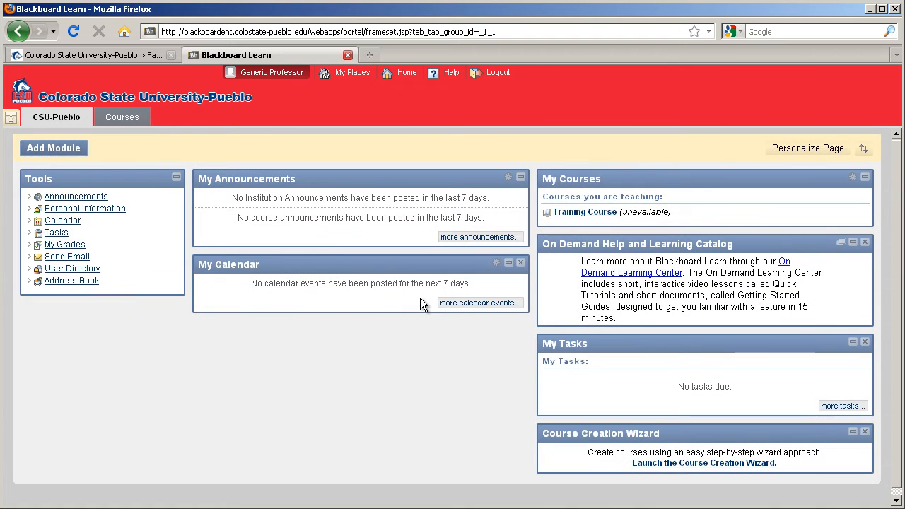
pyautogui.moveTo(286, 295)
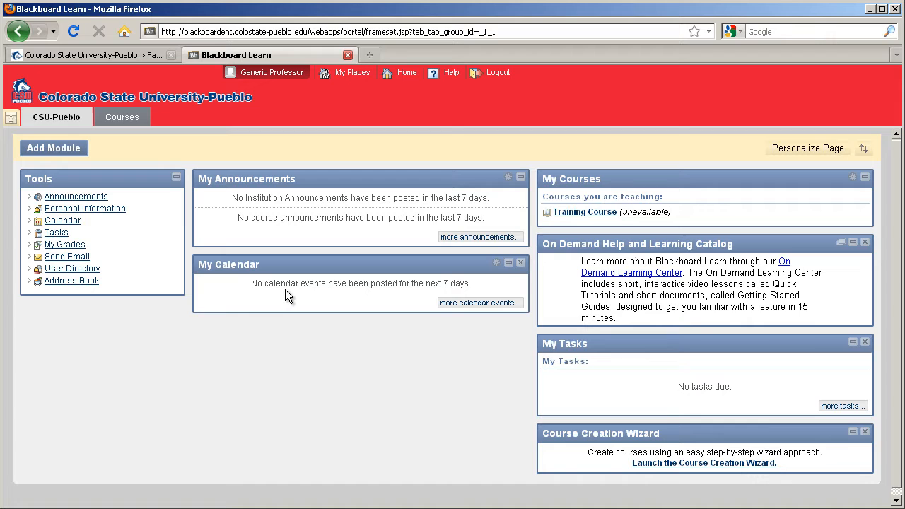
pyautogui.click(584, 212)
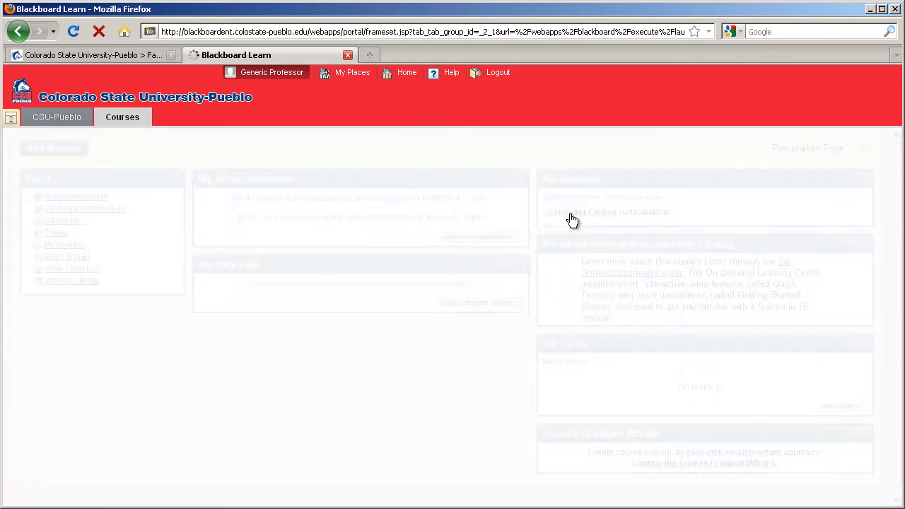
# In the Training Course Control Panel, expand Customization and go to Properties
pyautogui.click(571, 212)
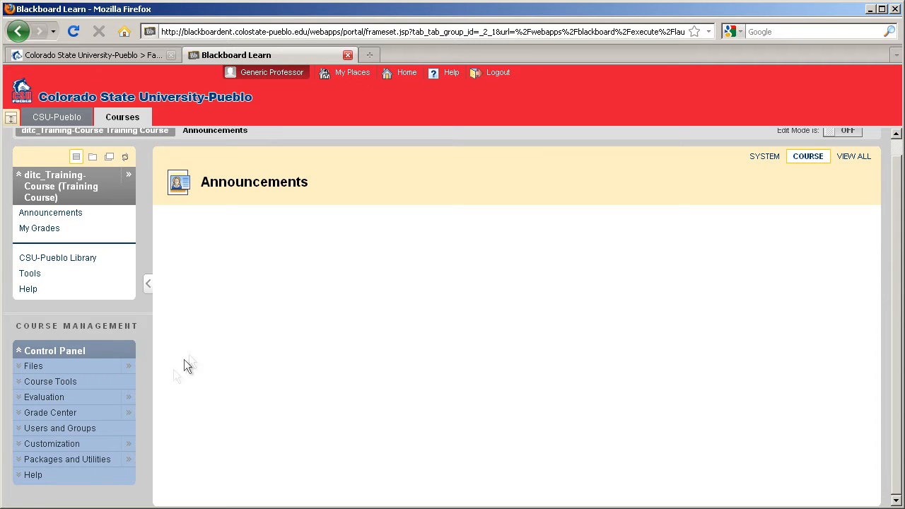
pyautogui.moveTo(50, 444)
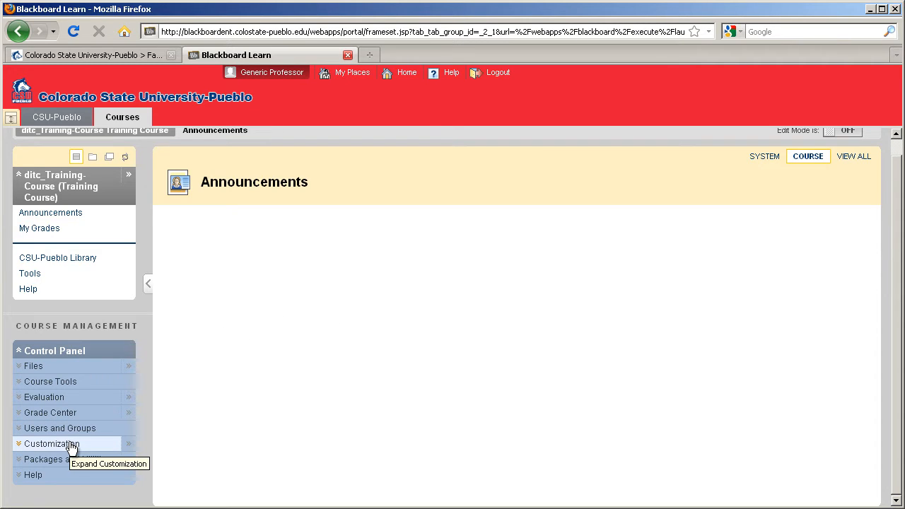
pyautogui.click(51, 444)
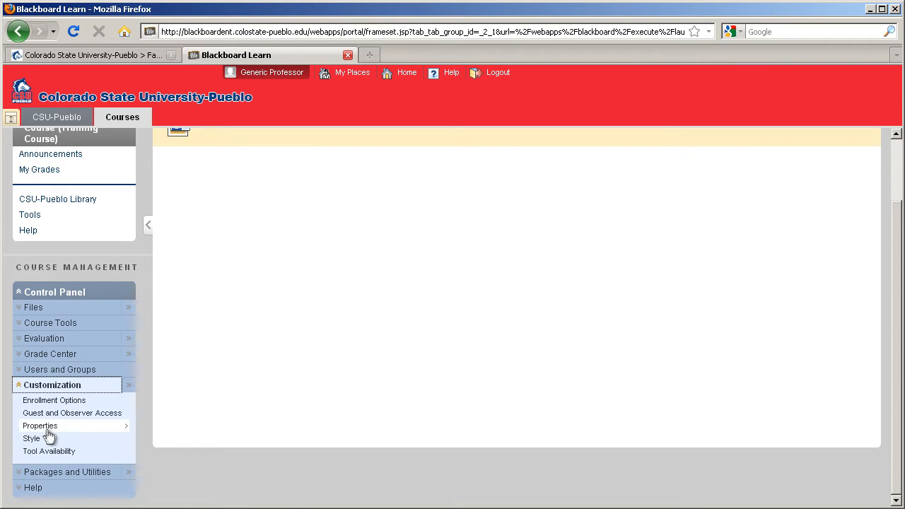
pyautogui.click(39, 425)
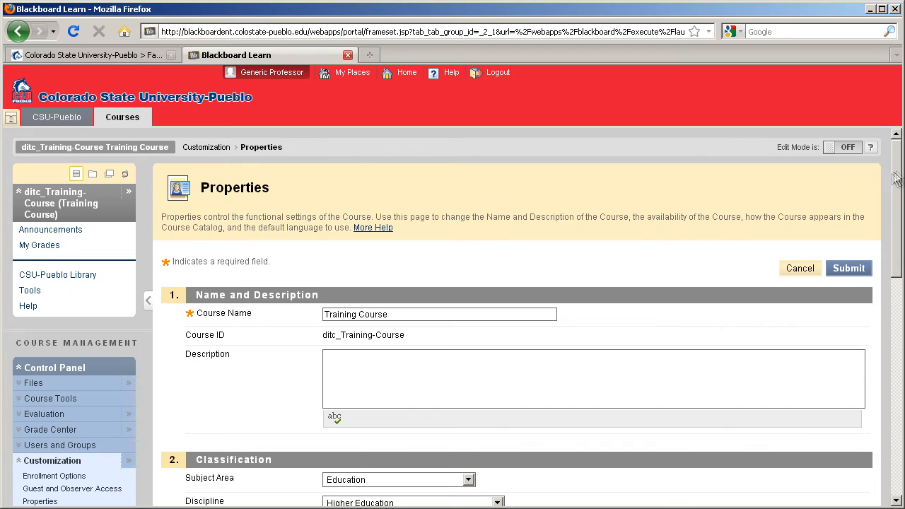
# Set Make Course Available to Yes under Set Availability and submit the properties
pyautogui.scroll(-3)
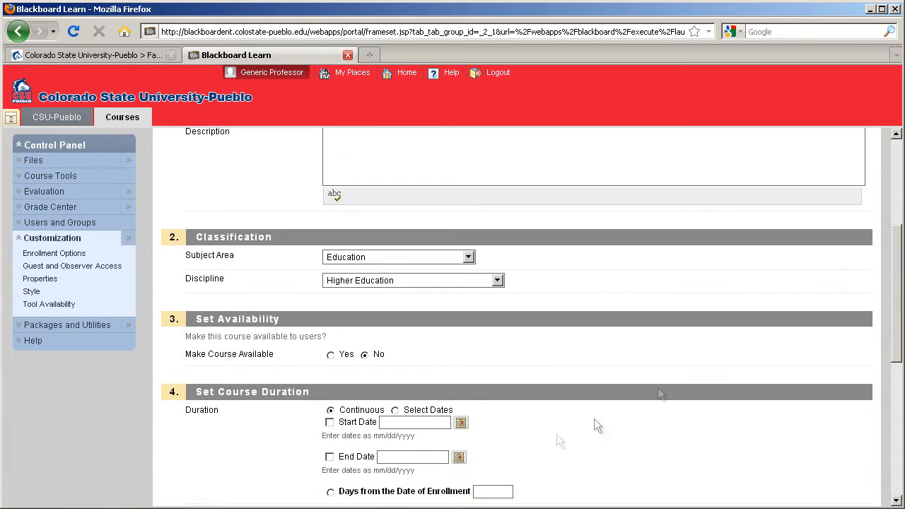
pyautogui.moveTo(375, 386)
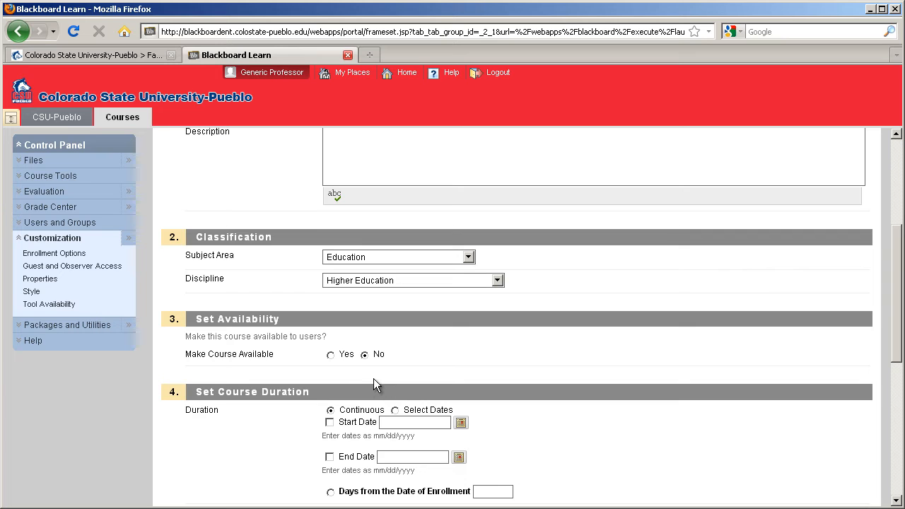
pyautogui.click(330, 354)
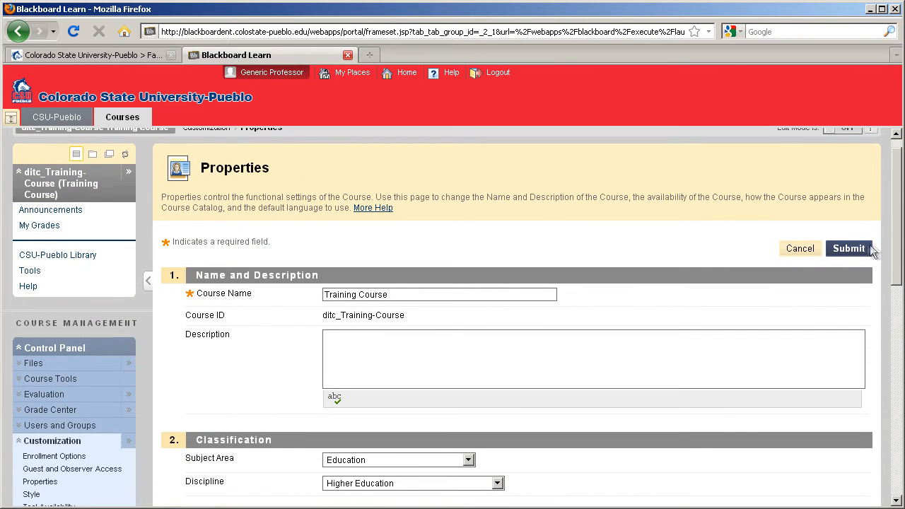
pyautogui.click(849, 248)
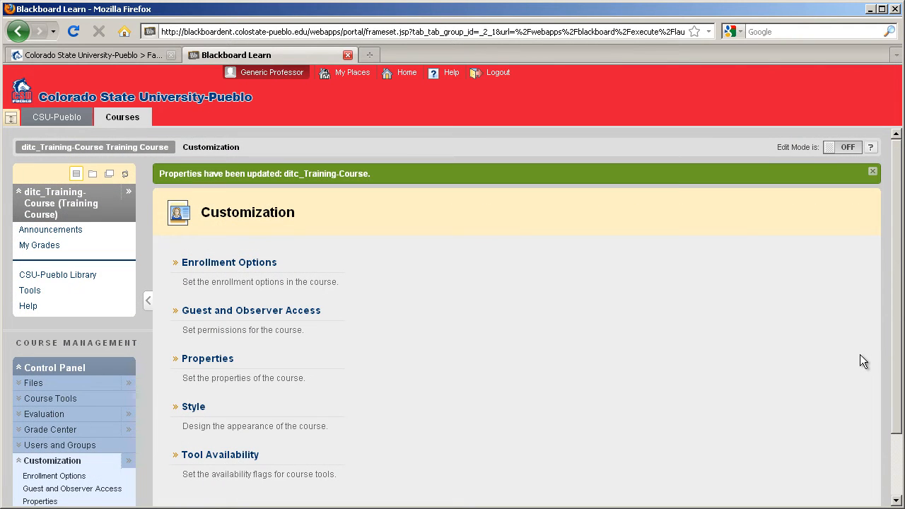
pyautogui.moveTo(478, 279)
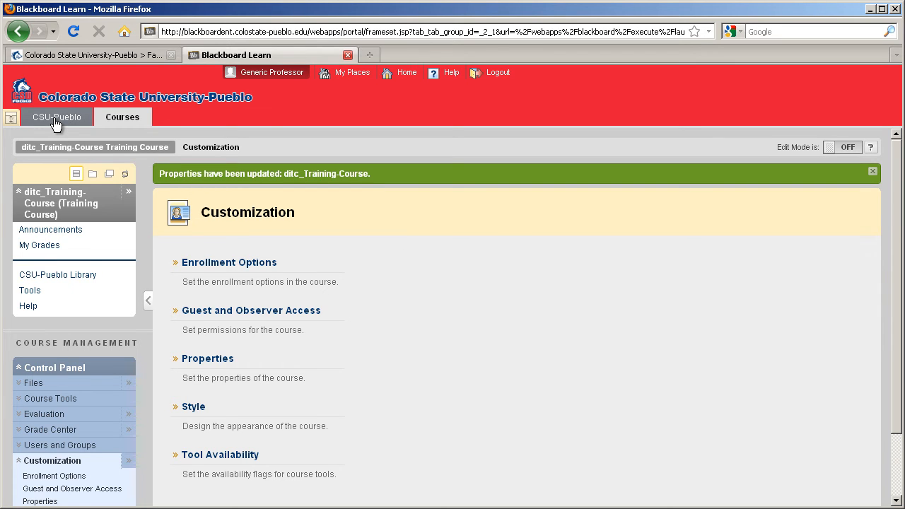
# Go to the CSU-Pueblo home page to confirm Training Course is no longer unavailable
pyautogui.click(57, 117)
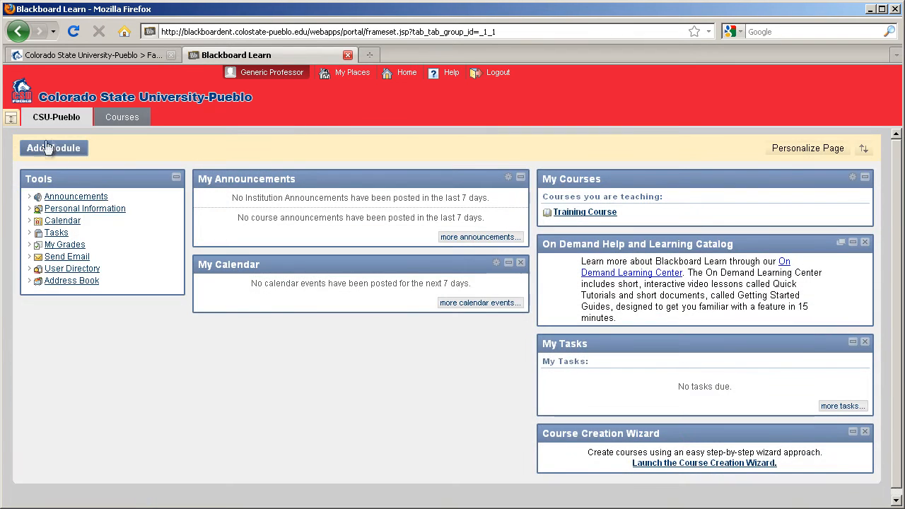